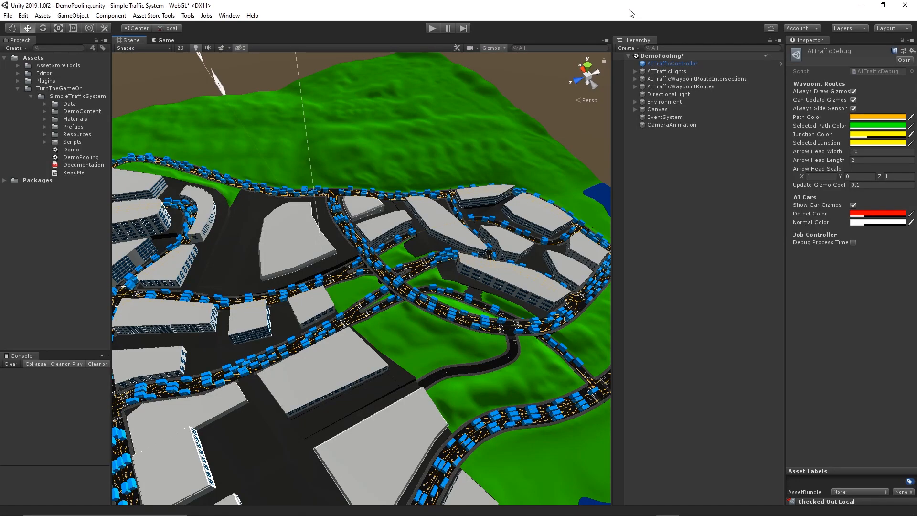
pyautogui.moveTo(582, 9)
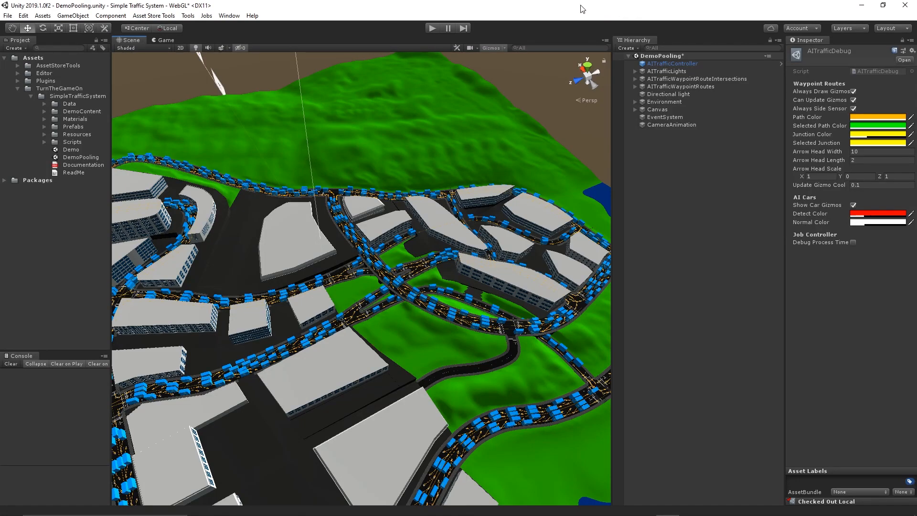
# Step: Reveal the Simple Traffic System entry in the Tools menu
pyautogui.click(188, 16)
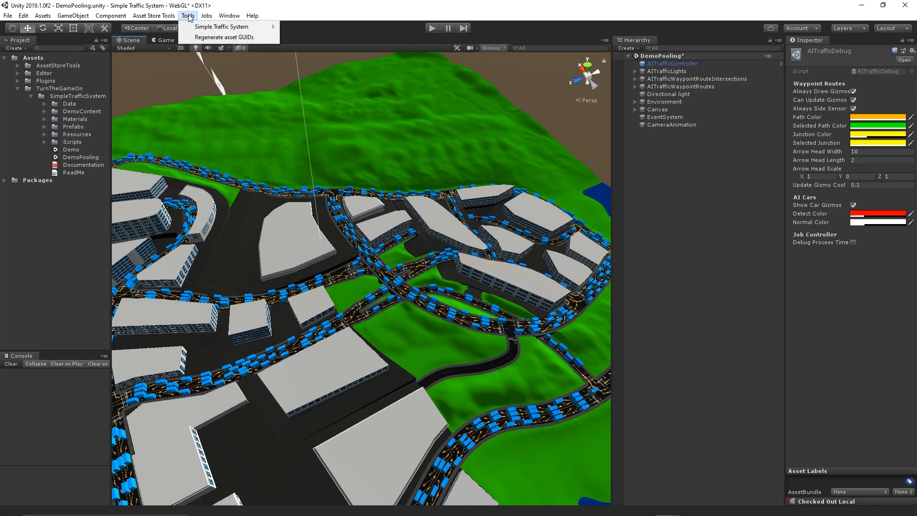
pyautogui.moveTo(221, 26)
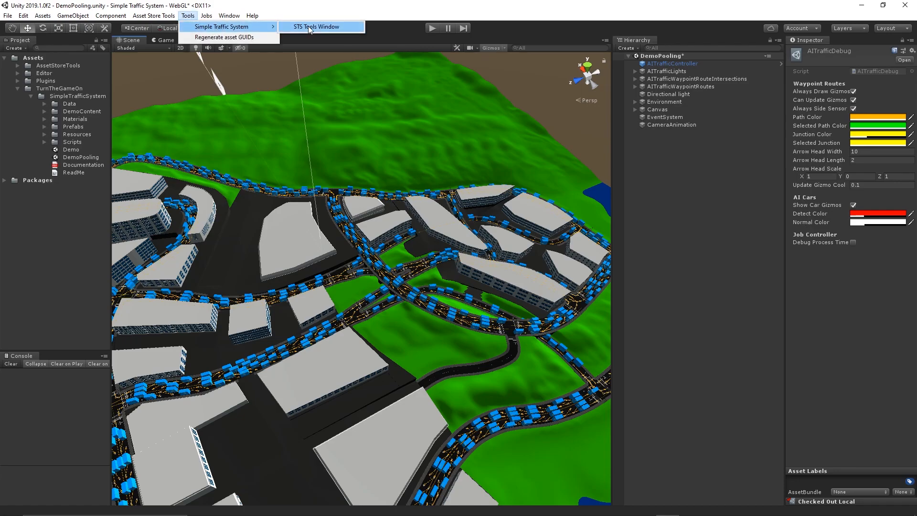
# Step: Open the STS Tools window in Spawn Points configure mode and load the scene's routes
pyautogui.click(316, 27)
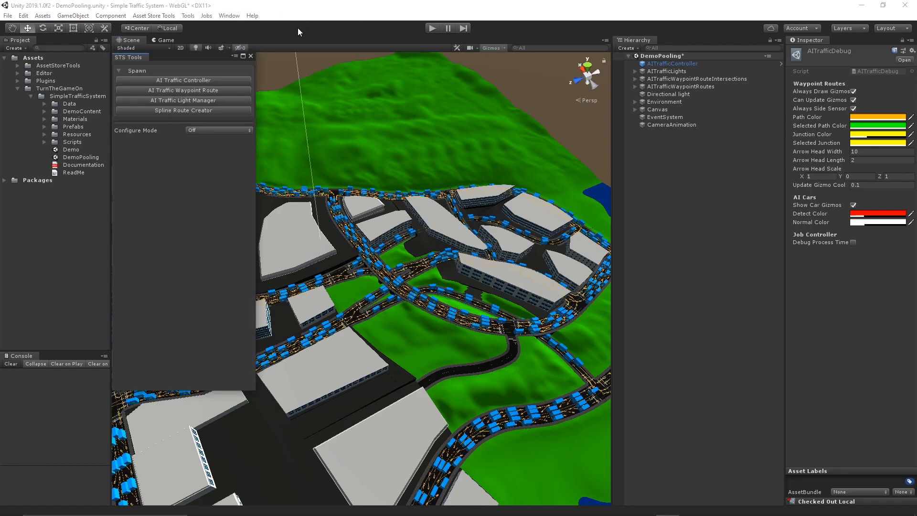
pyautogui.click(118, 70)
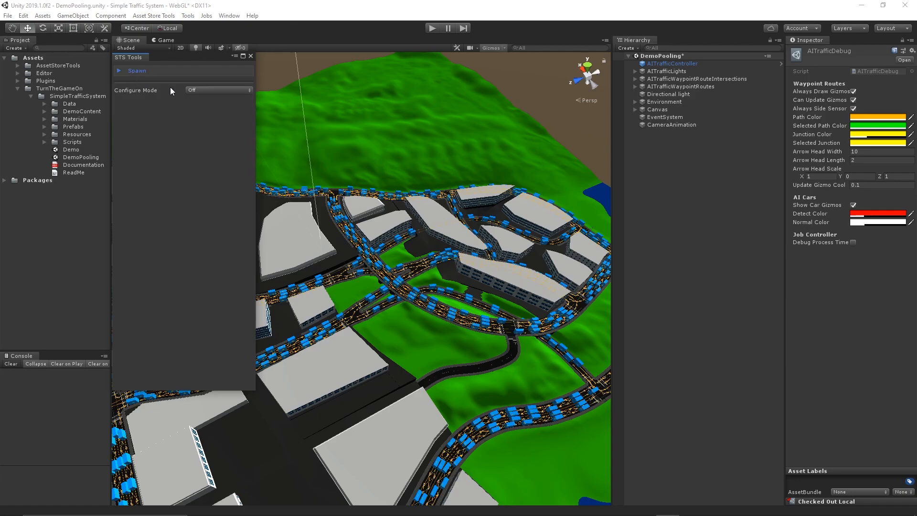
pyautogui.click(218, 90)
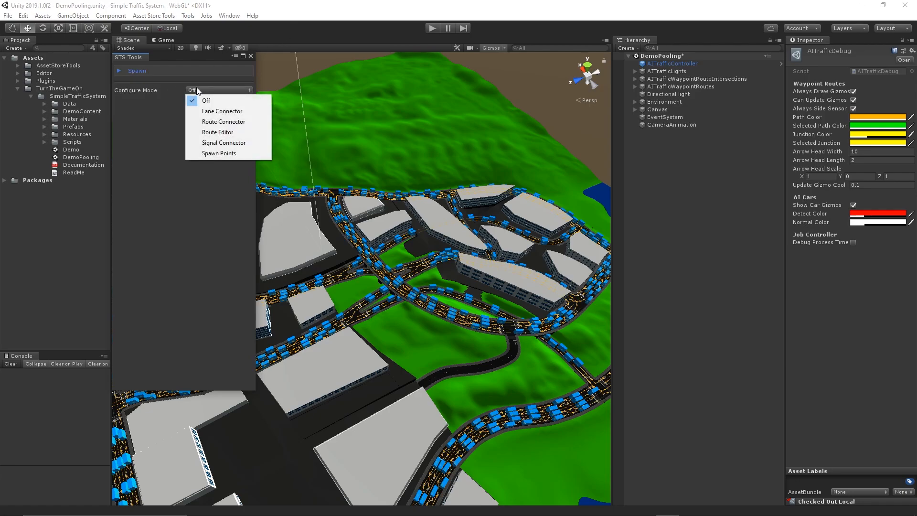
pyautogui.moveTo(223, 153)
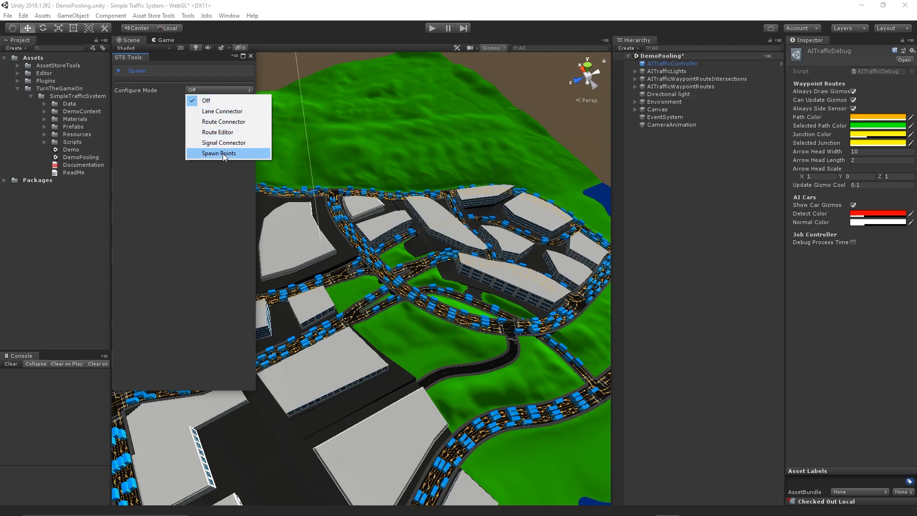
pyautogui.click(219, 153)
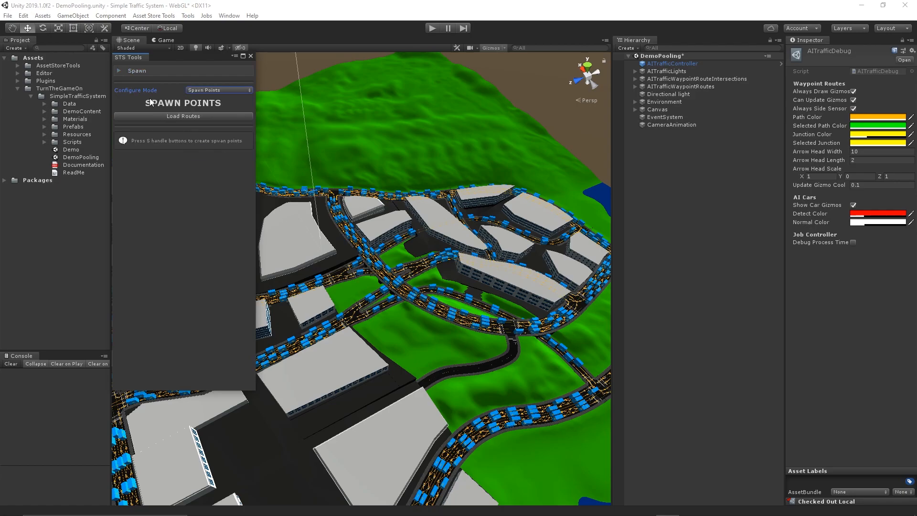
pyautogui.click(182, 115)
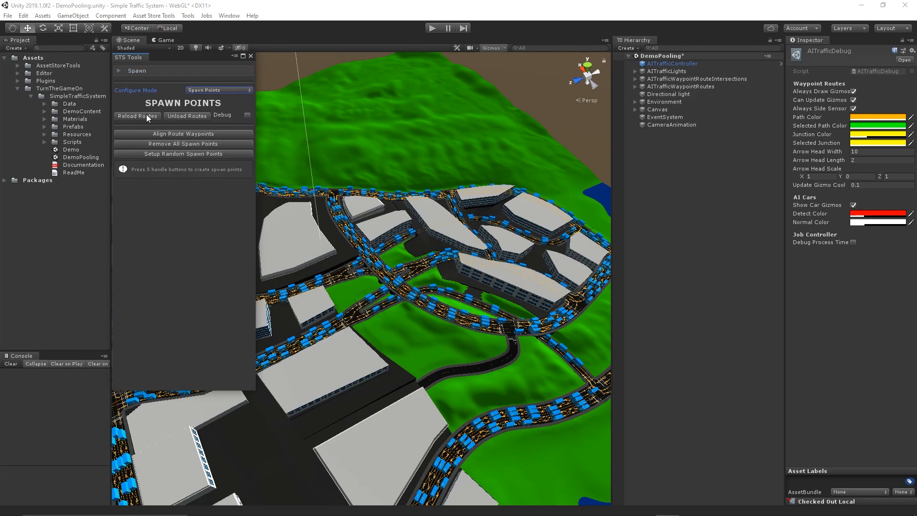
pyautogui.moveTo(359, 215)
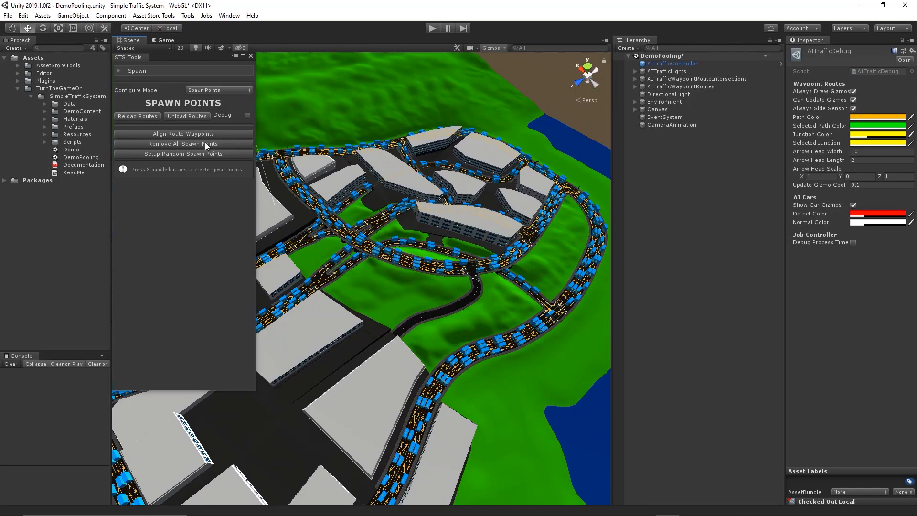
# Step: Remove all spawn points from the routes, then set up a fresh random set
pyautogui.click(184, 145)
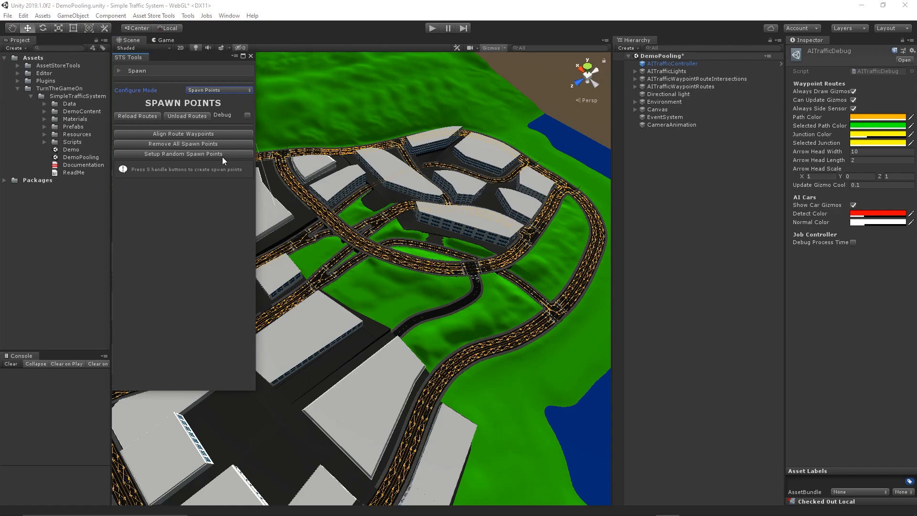
pyautogui.moveTo(213, 158)
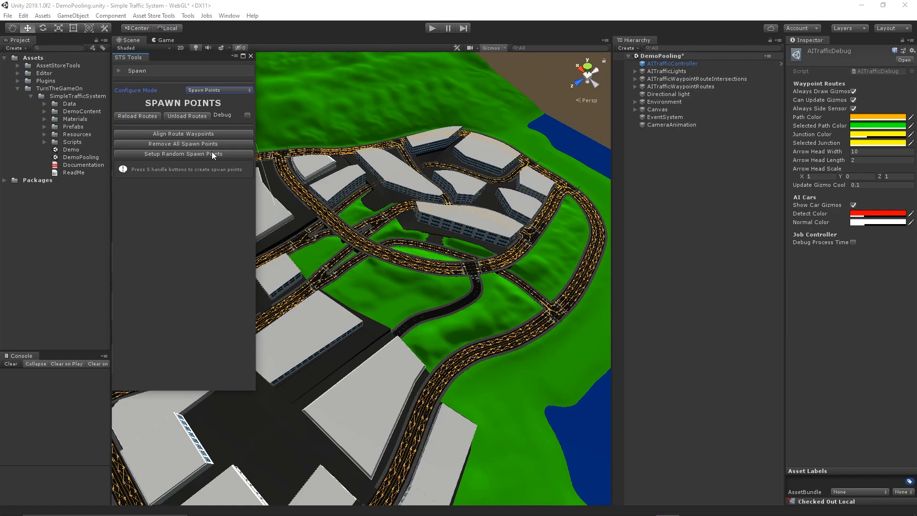
pyautogui.click(172, 154)
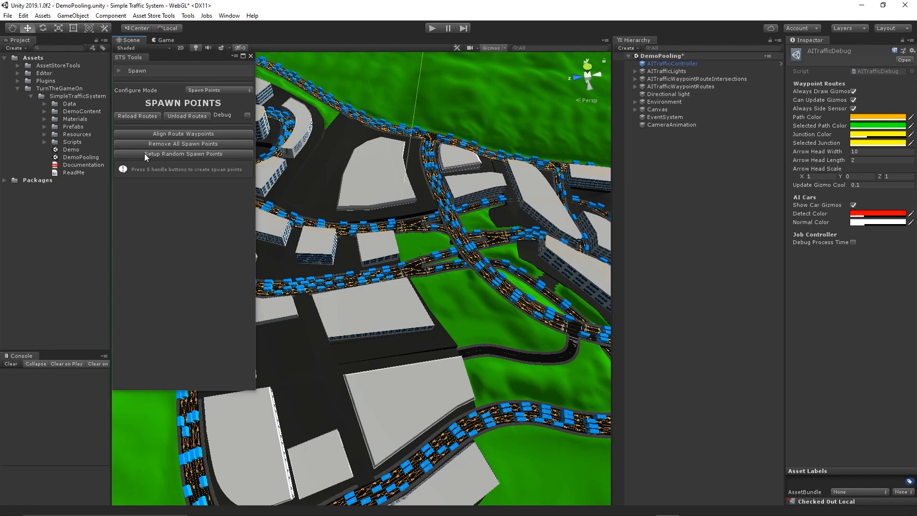
# Step: Regenerate the random spawn points three more times to redistribute vehicles
pyautogui.click(183, 153)
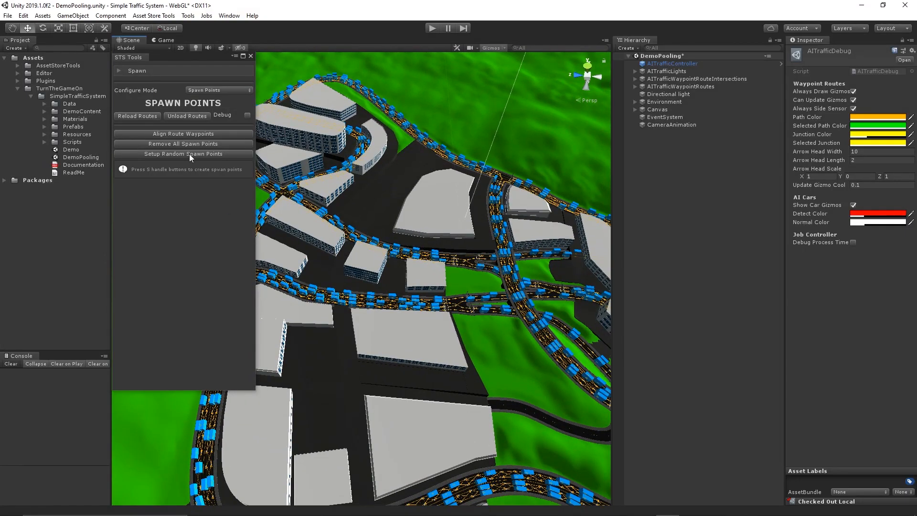
pyautogui.click(182, 154)
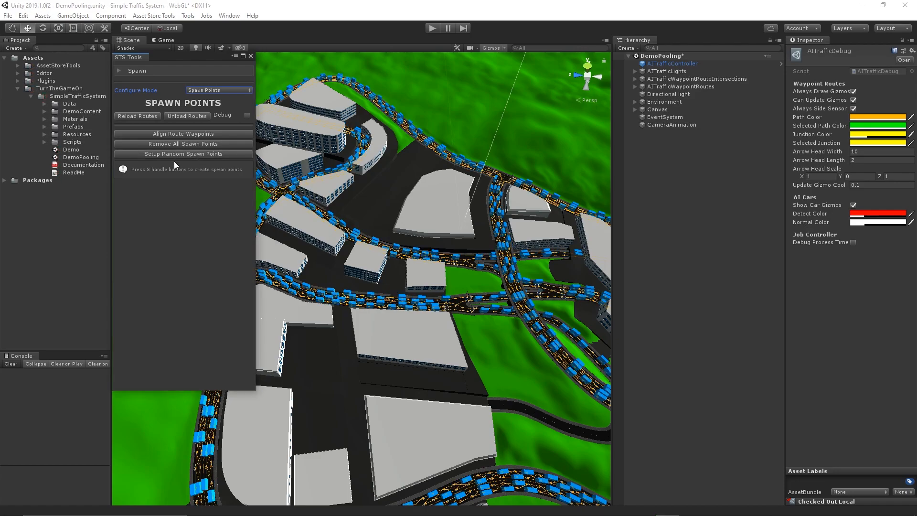
pyautogui.click(183, 153)
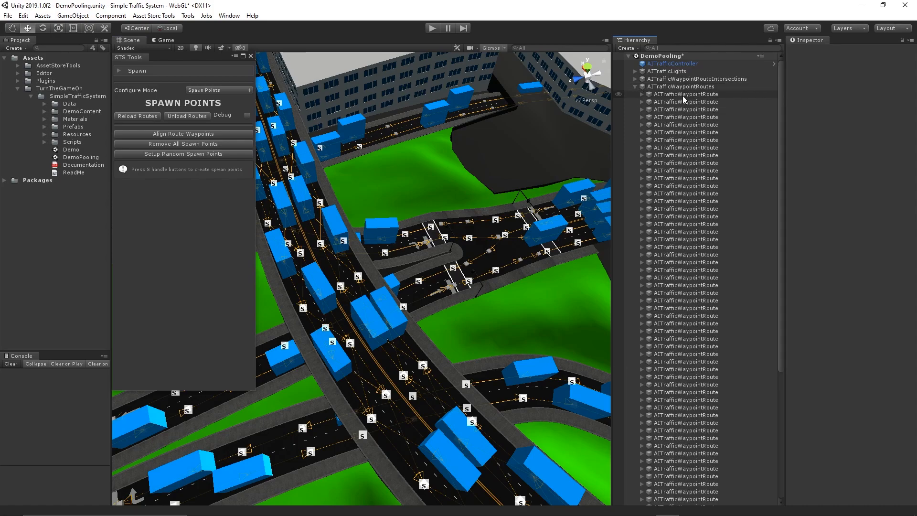
# Step: Select the first AITrafficWaypointRoute to show its spawn point options in the Inspector
pyautogui.click(684, 93)
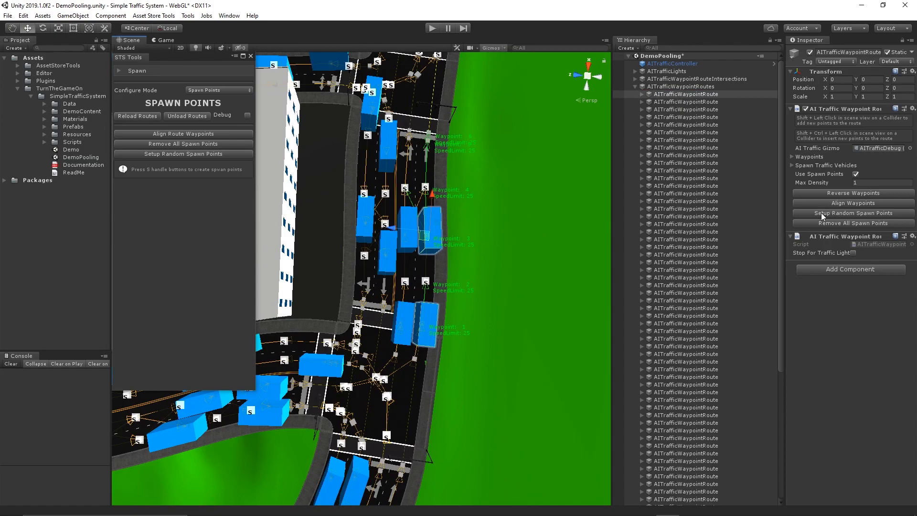
pyautogui.moveTo(815, 227)
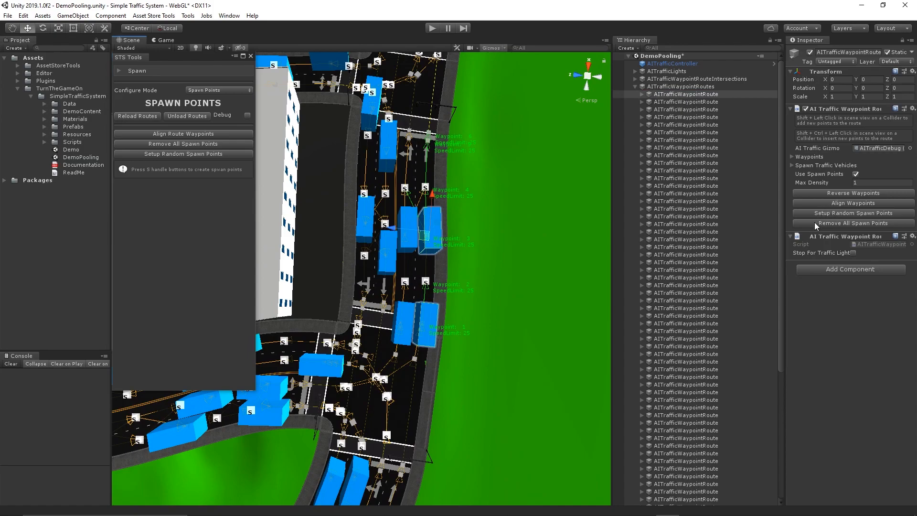